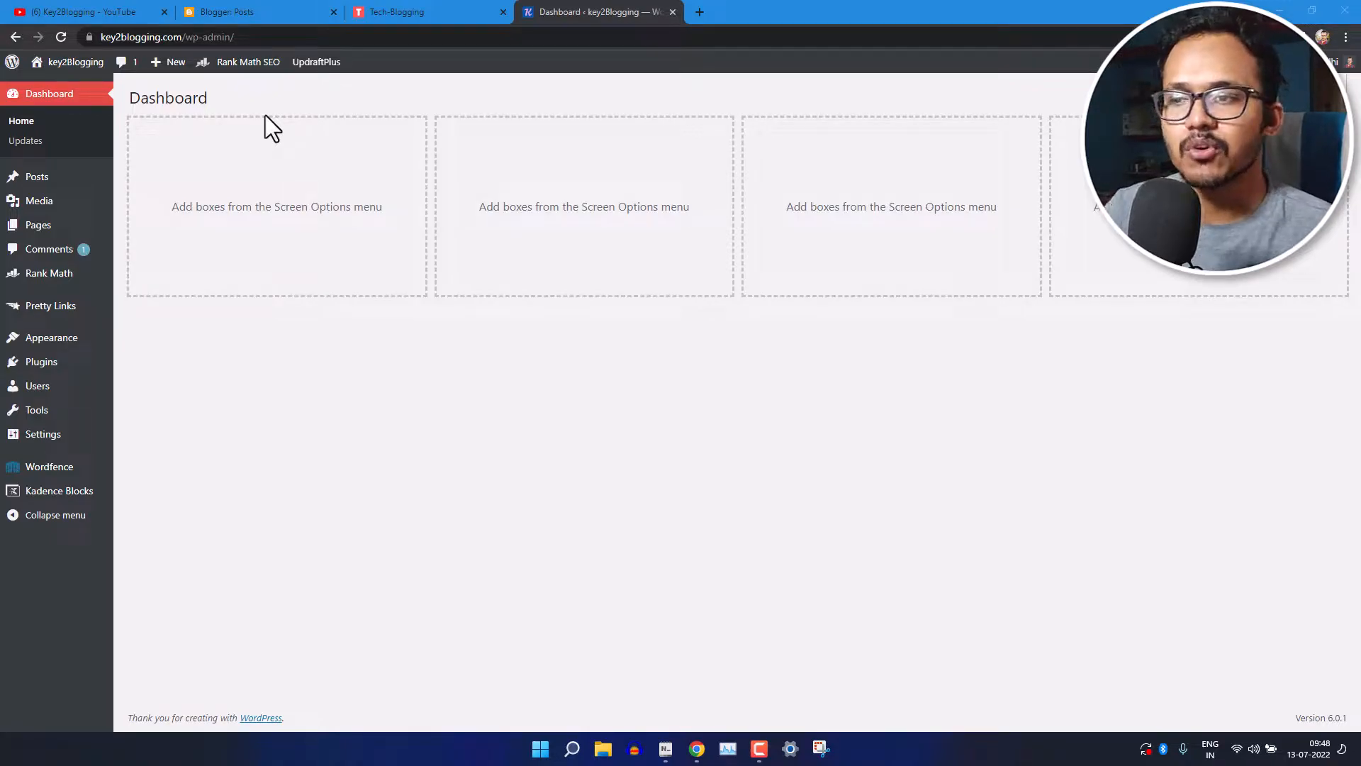
- Reach the Kadence theme file editor showing style.css via Appearance
click(665, 749)
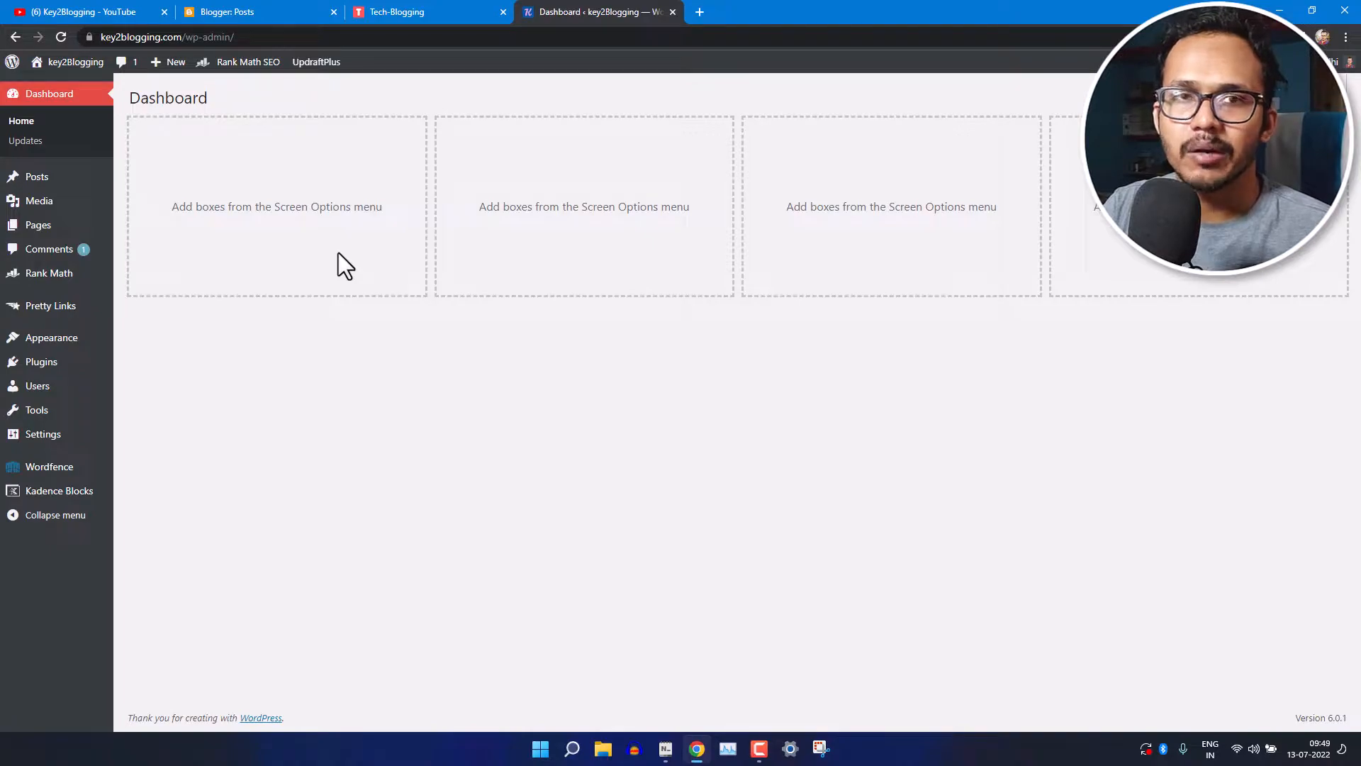
mouse_move(52, 338)
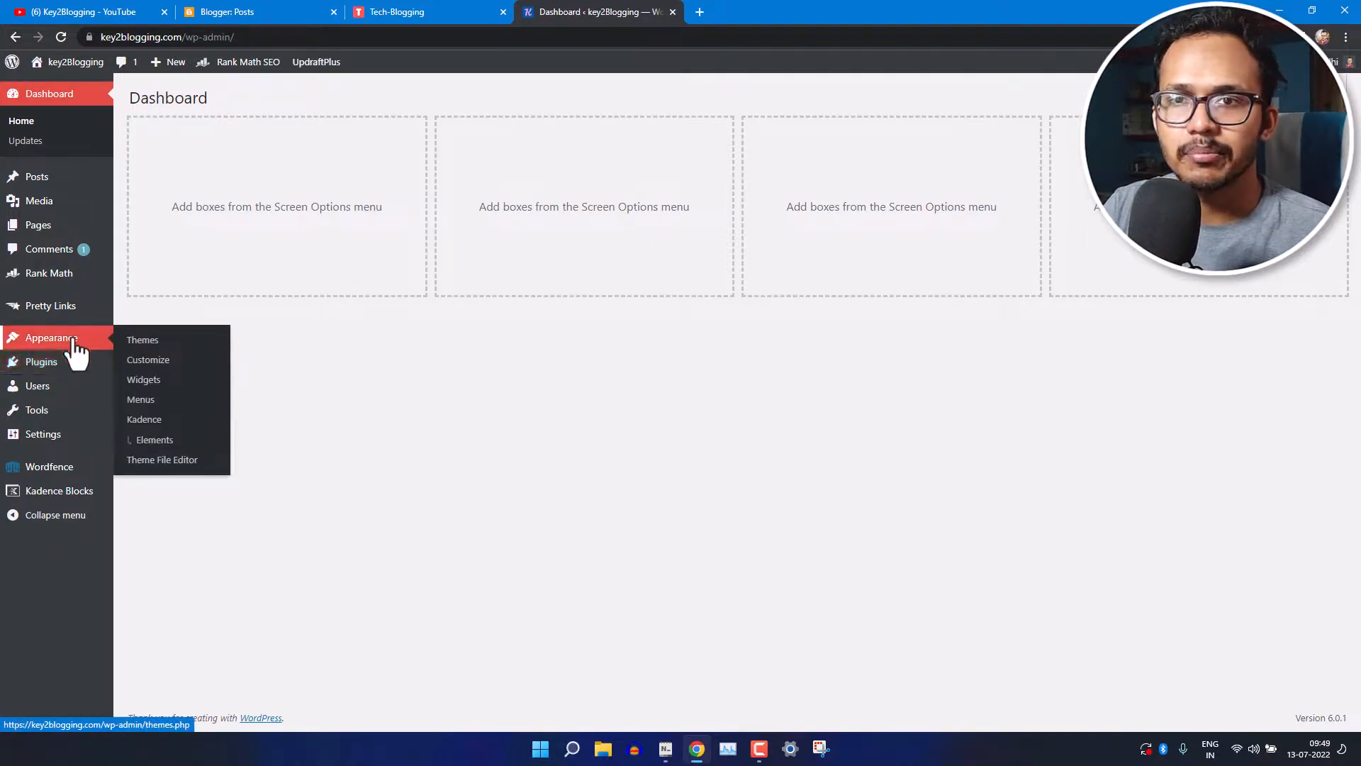
click(161, 459)
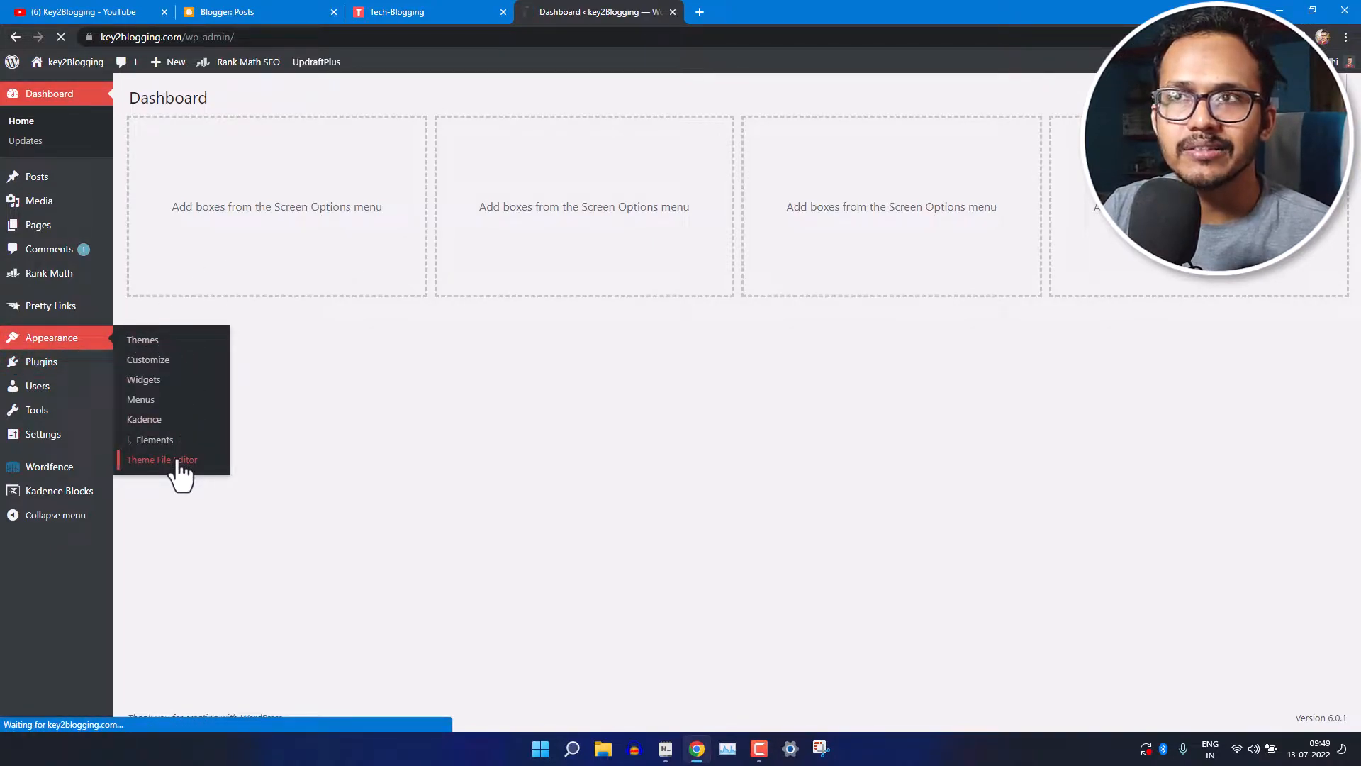
click(162, 459)
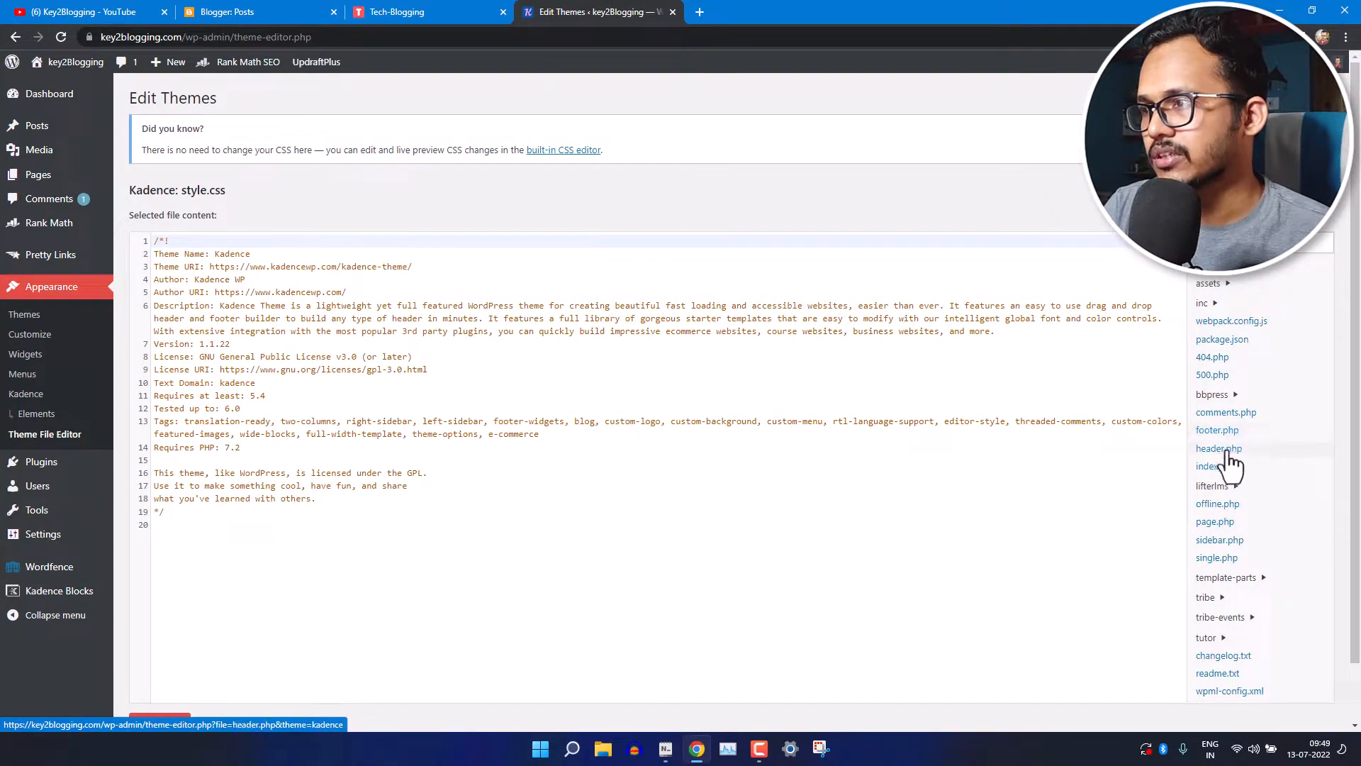
- Add oncontextmenu='return false' to the html tag in header.php and update the file
click(1218, 448)
text(<html oncontextmenu='return false')
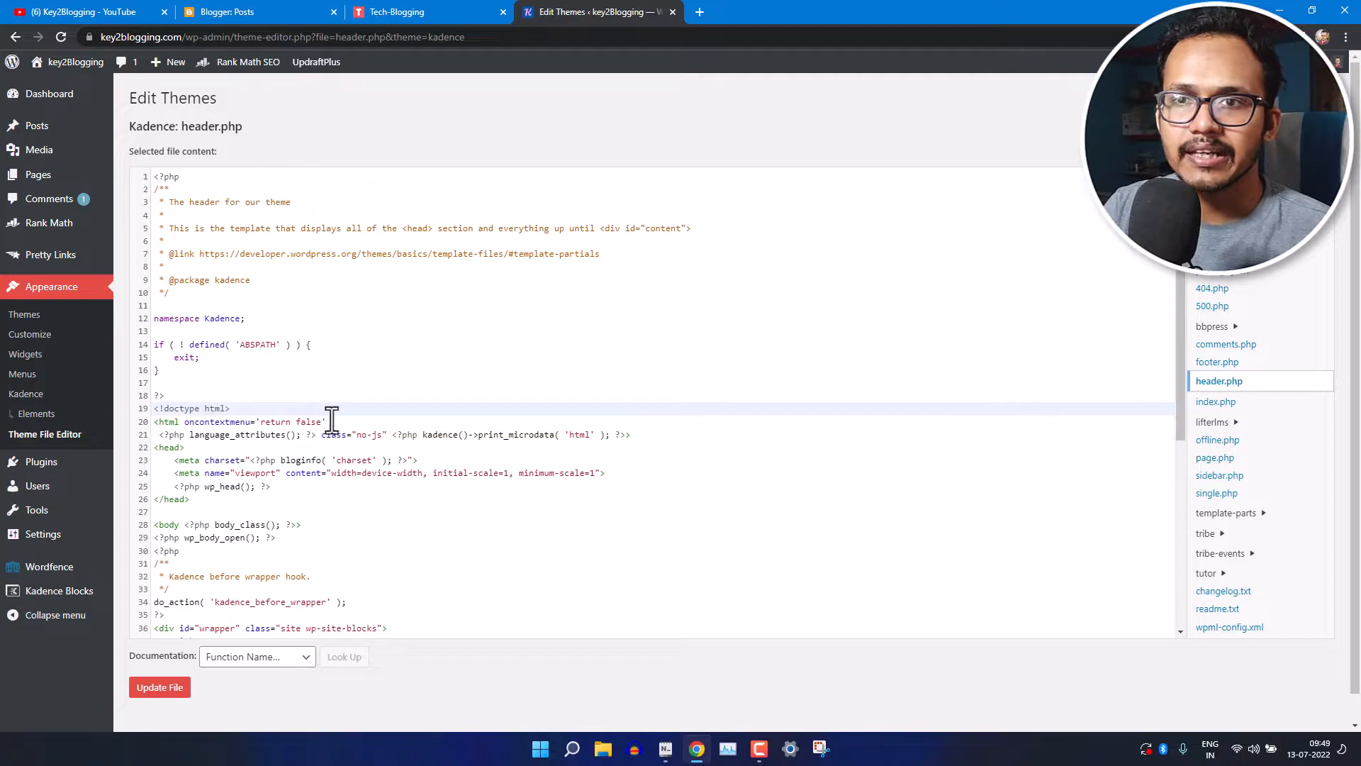
click(158, 686)
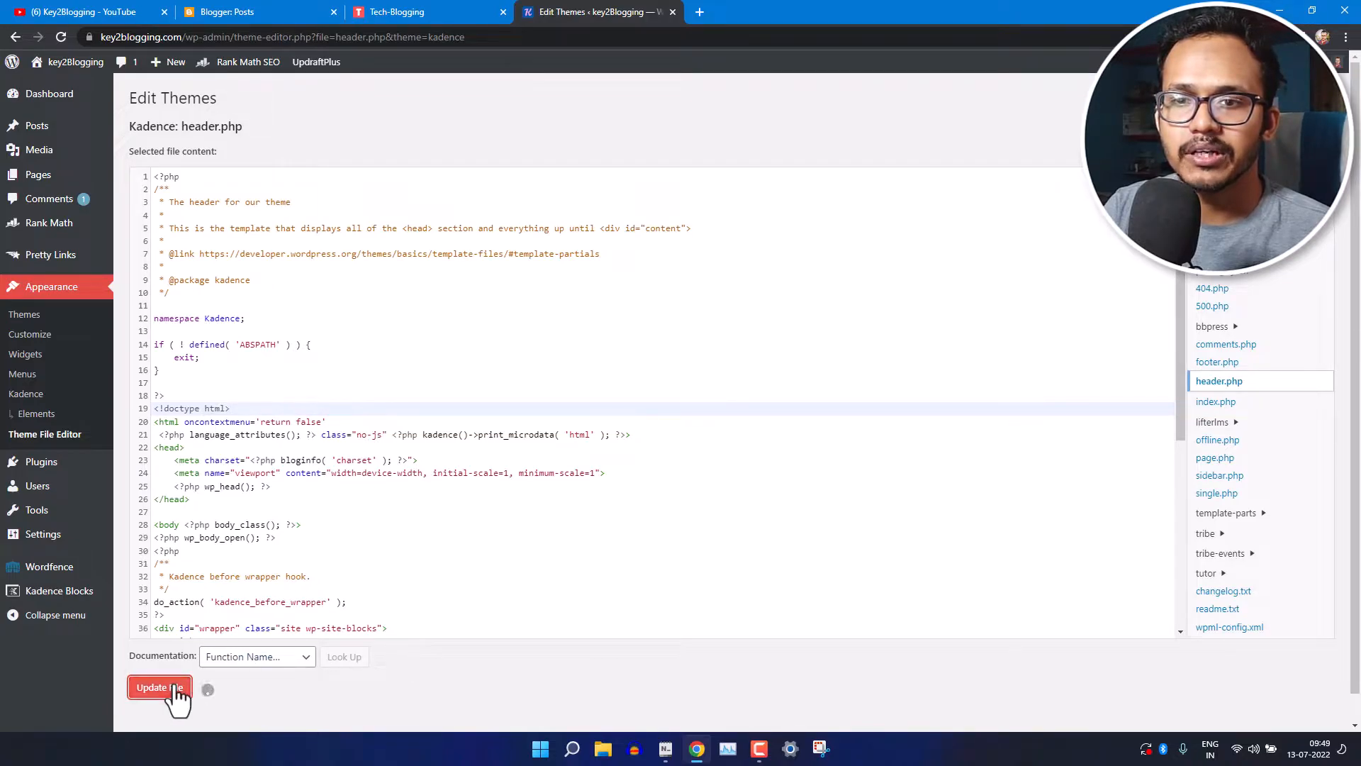
click(159, 686)
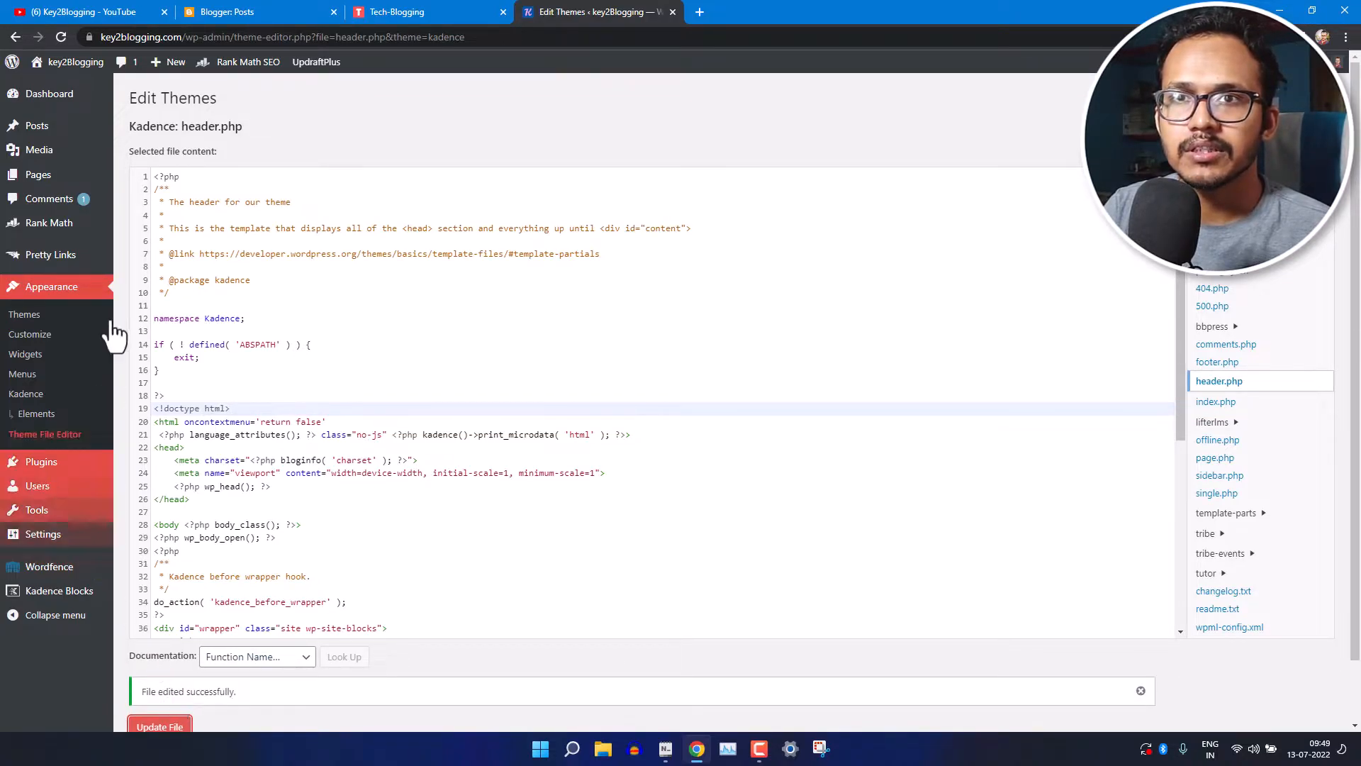
mouse_move(75, 61)
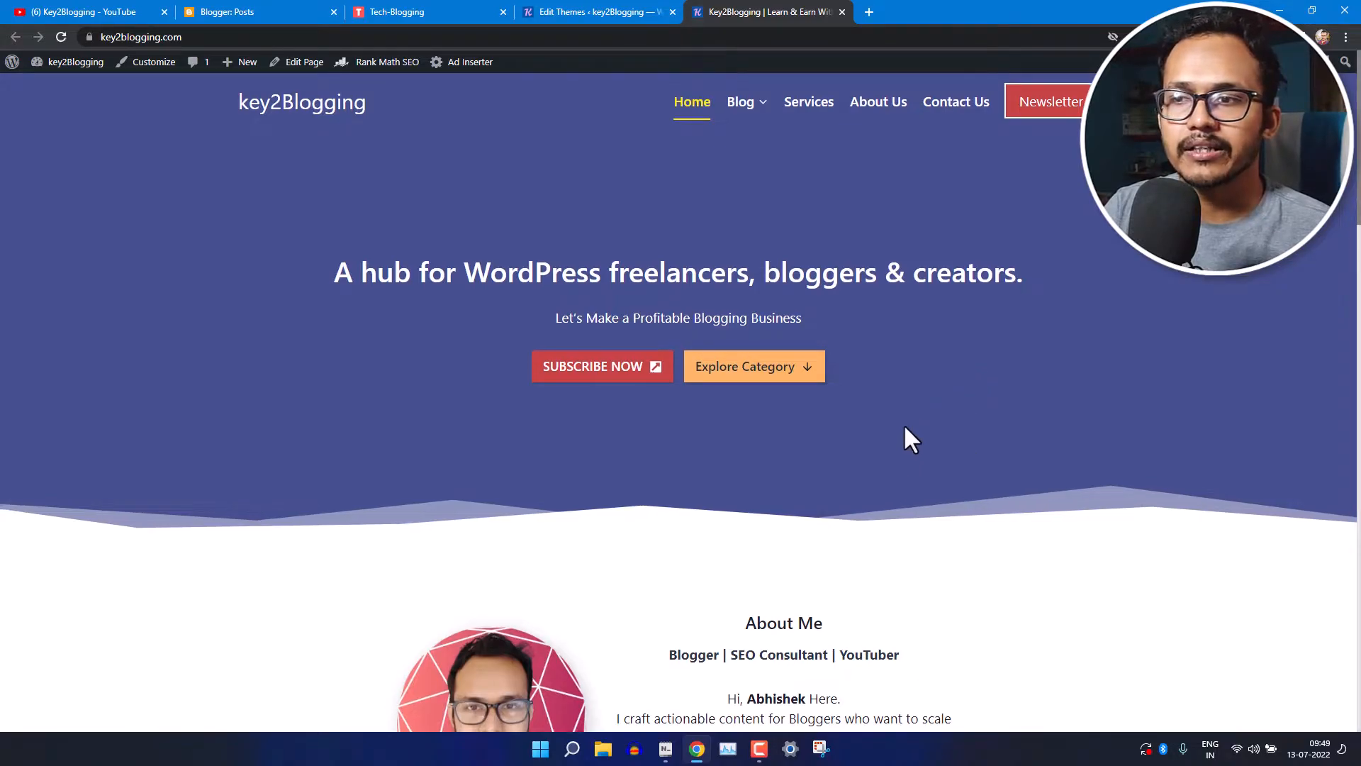
- Scroll the live key2Blogging homepage, then switch to the Blogger posts dashboard
scroll(down, 3)
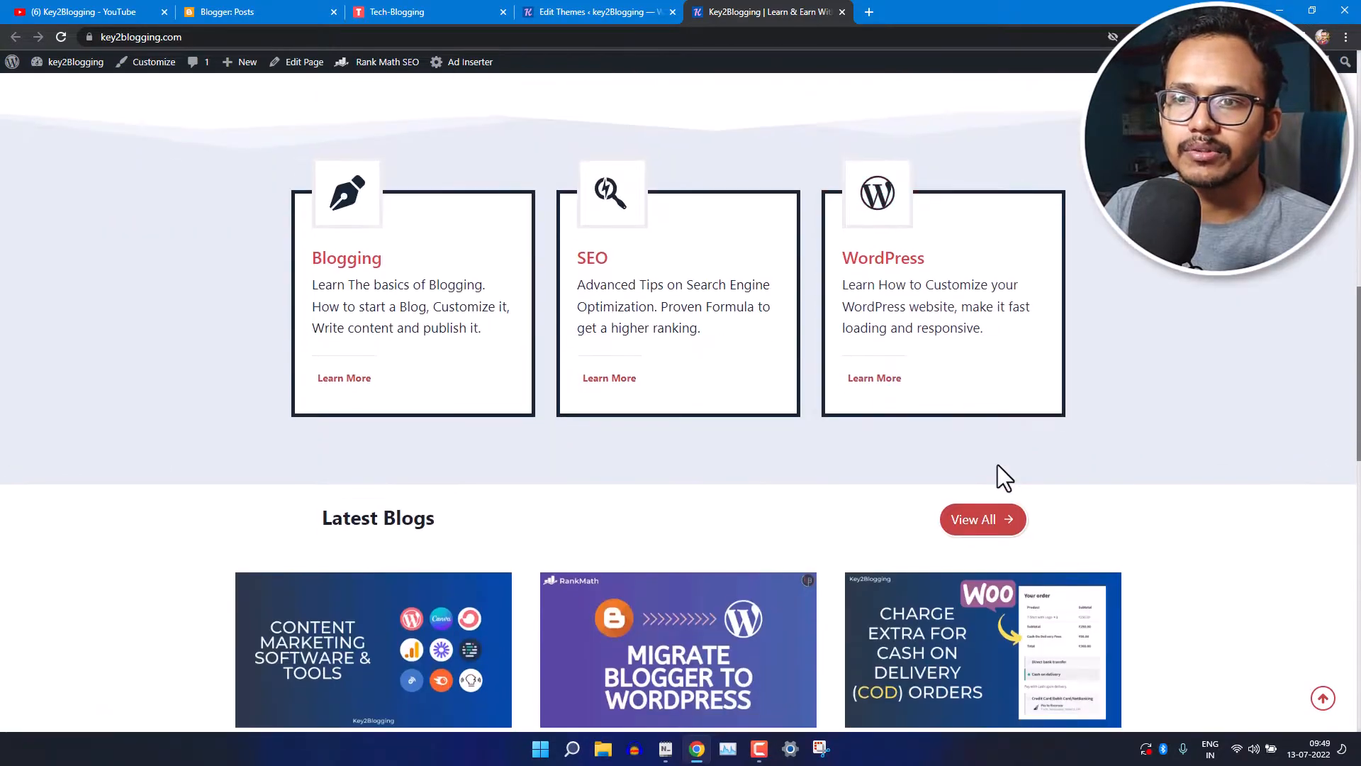
scroll(down, 3)
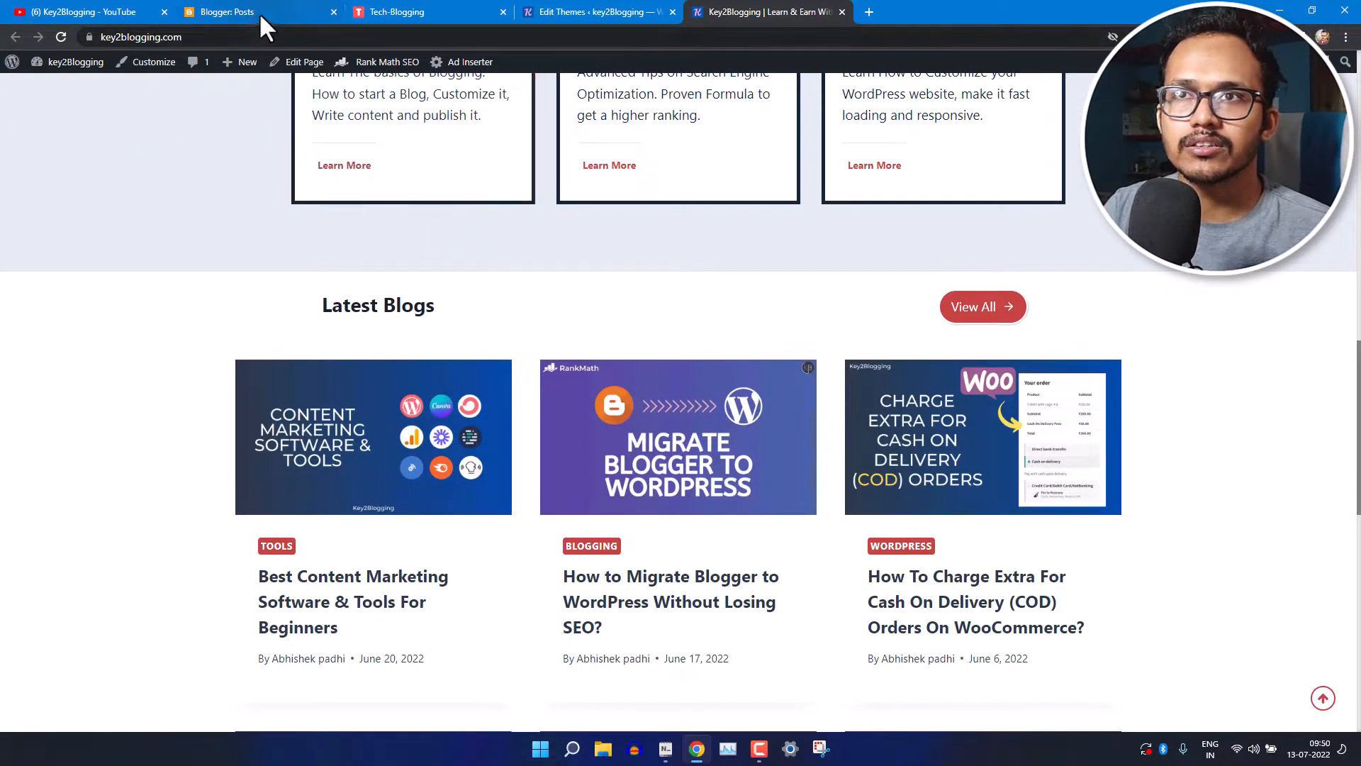
click(222, 11)
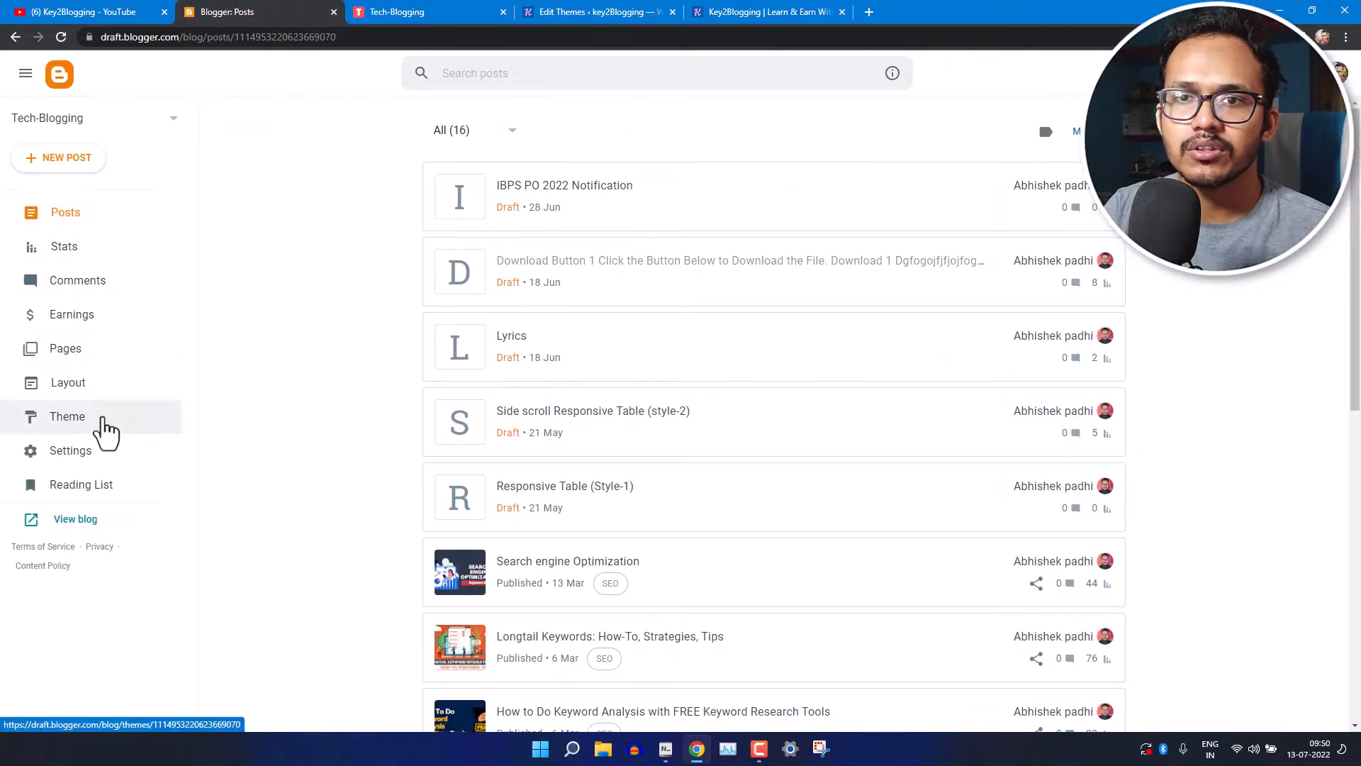
- Visit the Blogger Theme page, then switch to the live Tech-Blogging homepage
click(67, 415)
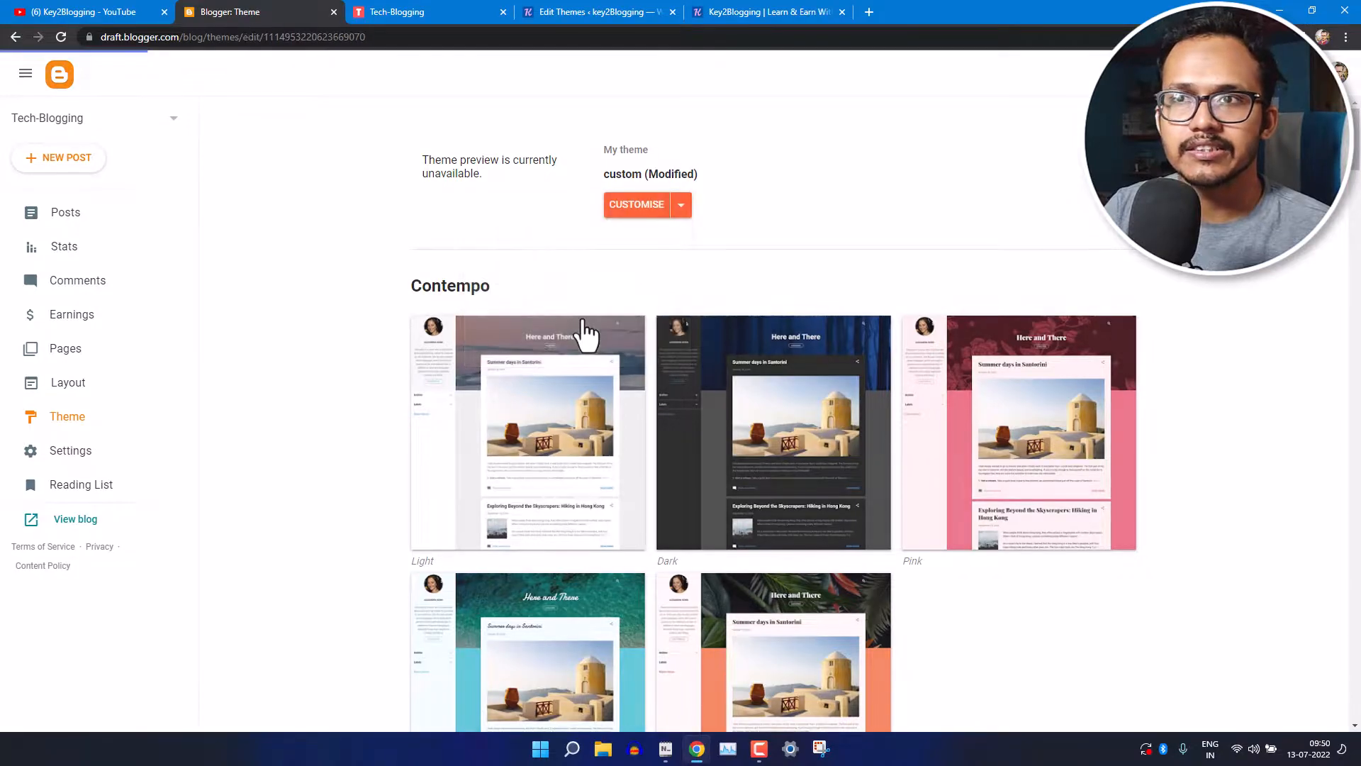
click(681, 204)
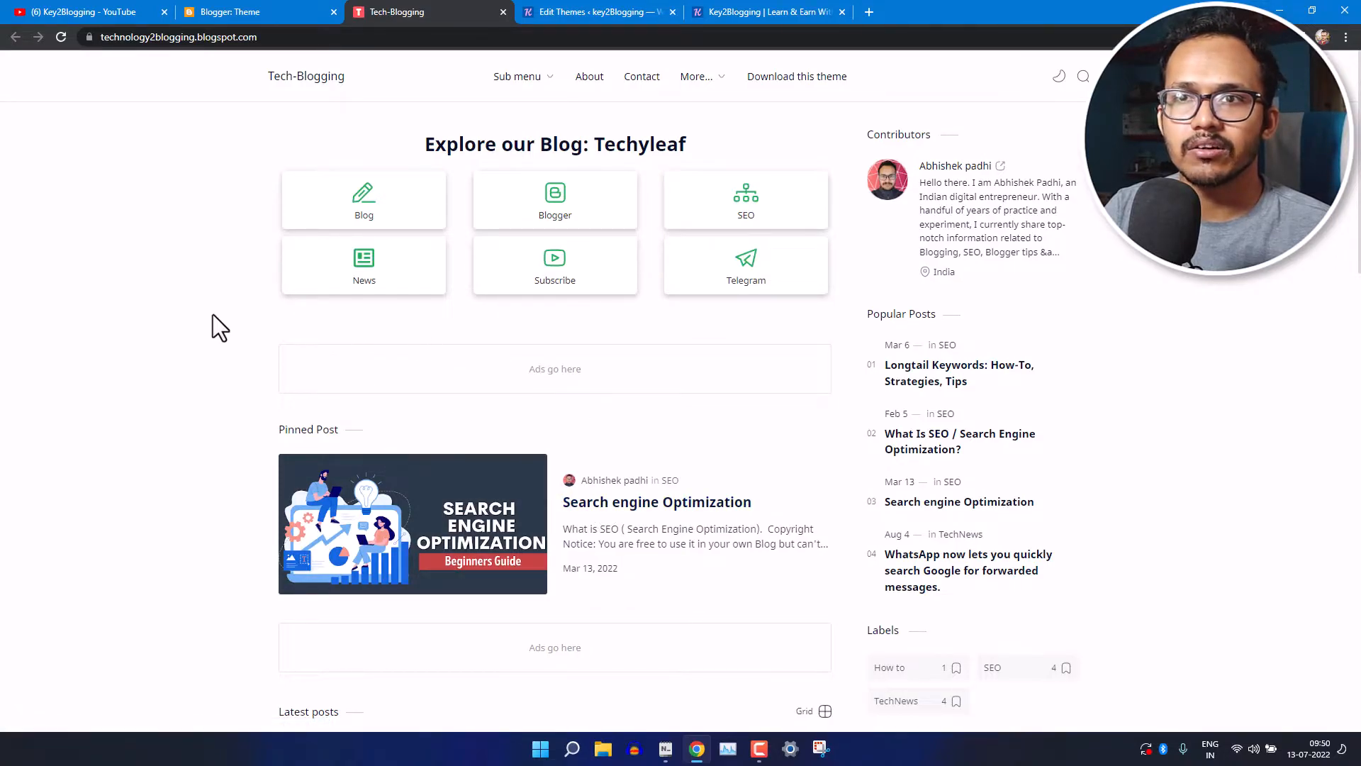
- Check the pinned Search engine Optimization post, test selecting text, then switch to YouTube
click(656, 502)
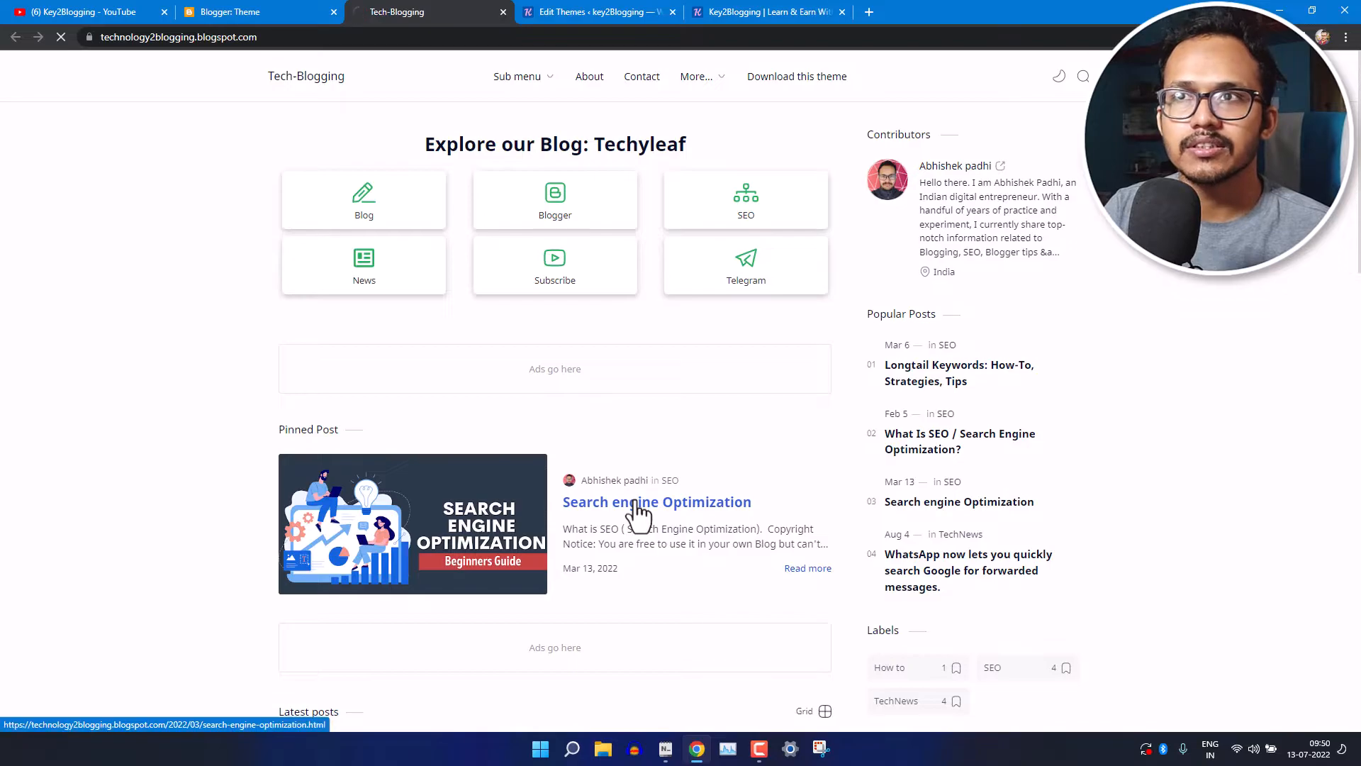
click(656, 502)
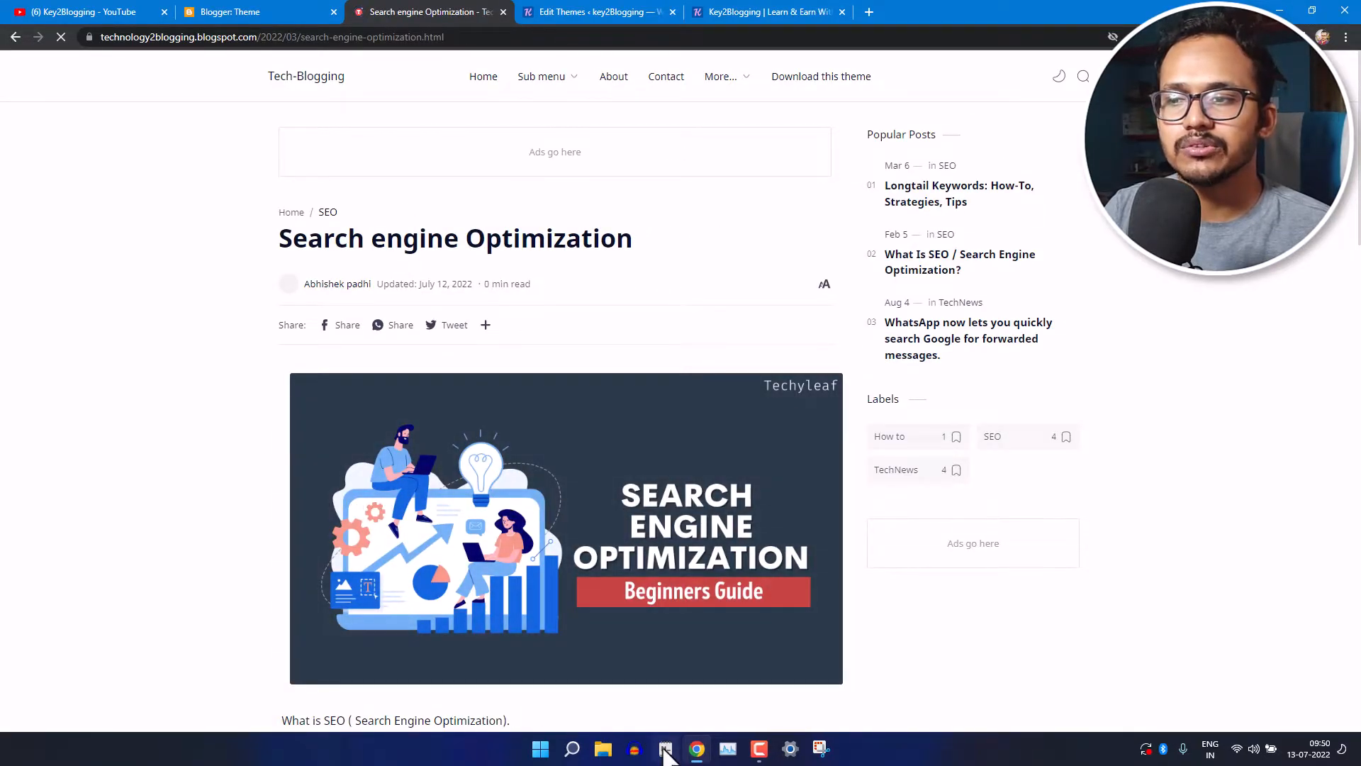
click(665, 749)
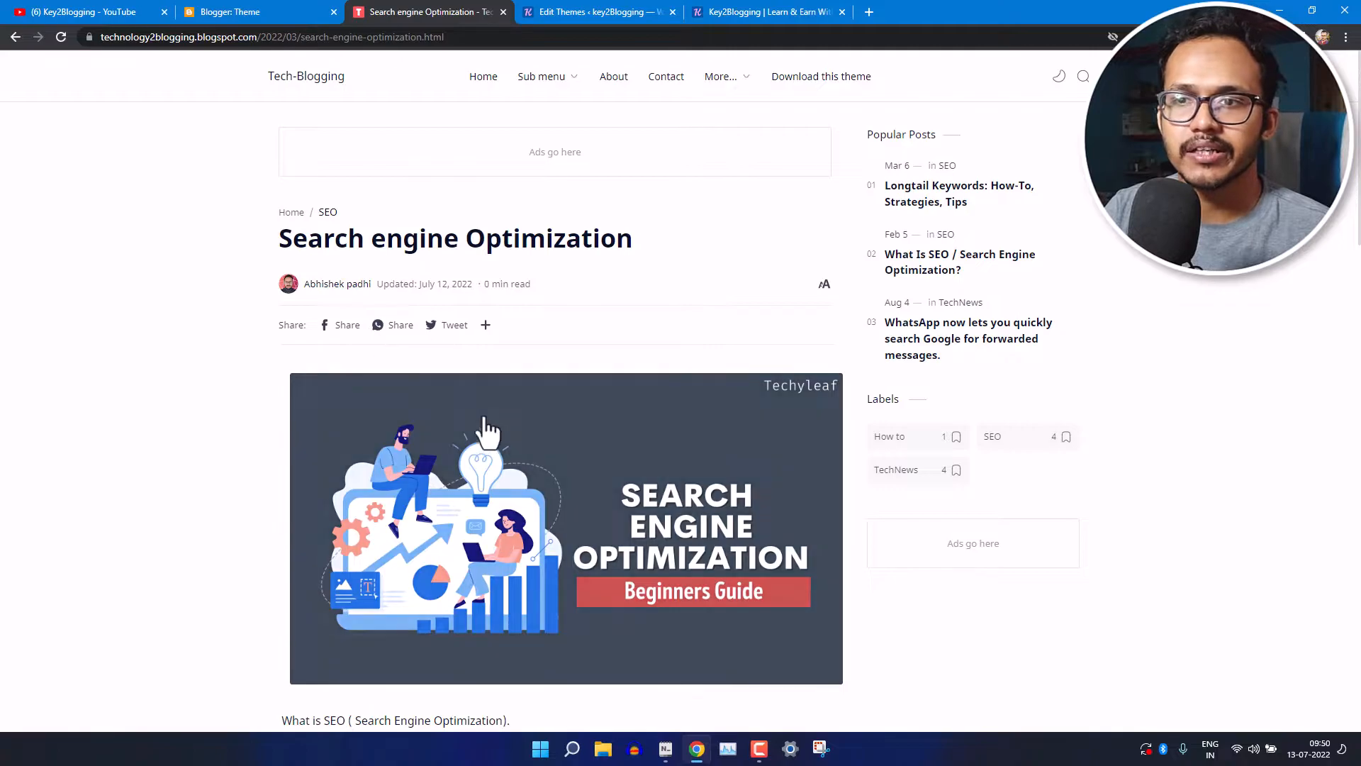
scroll(down, 3)
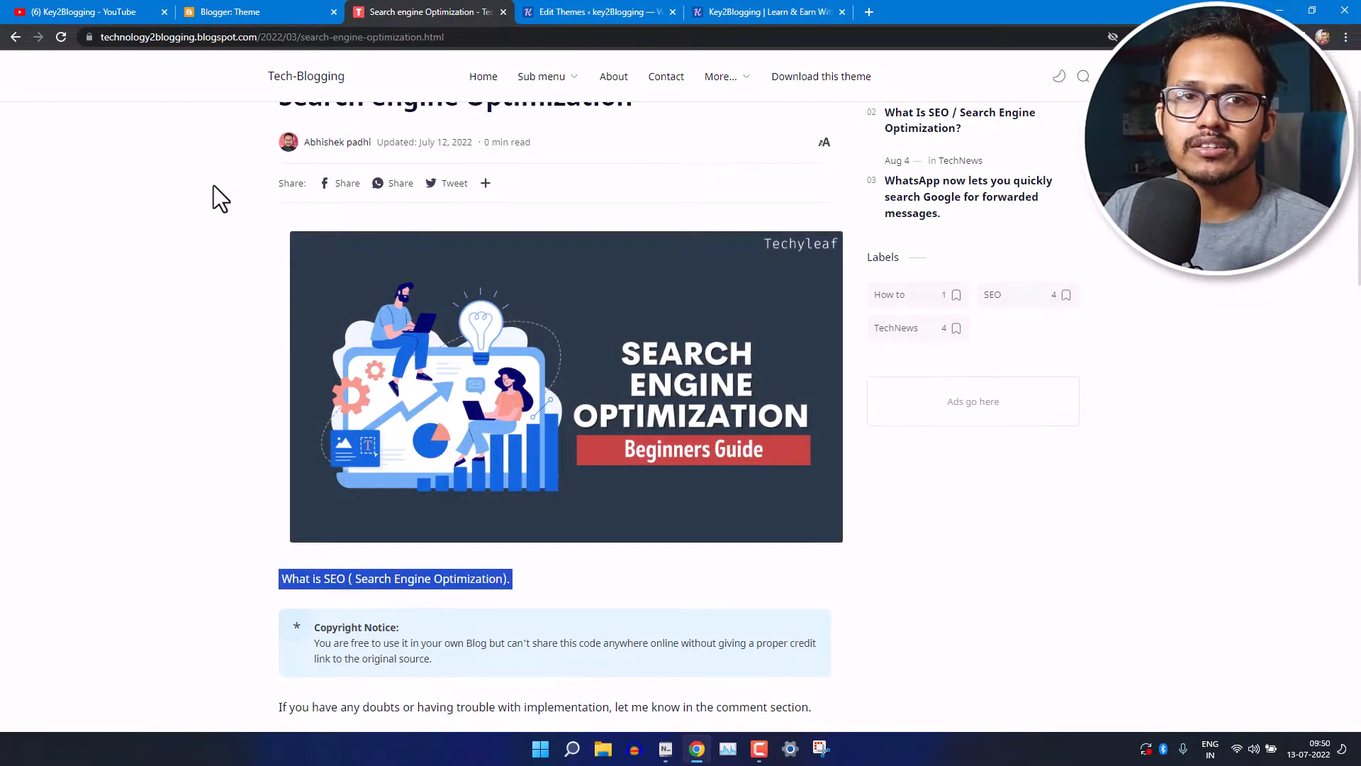
click(83, 11)
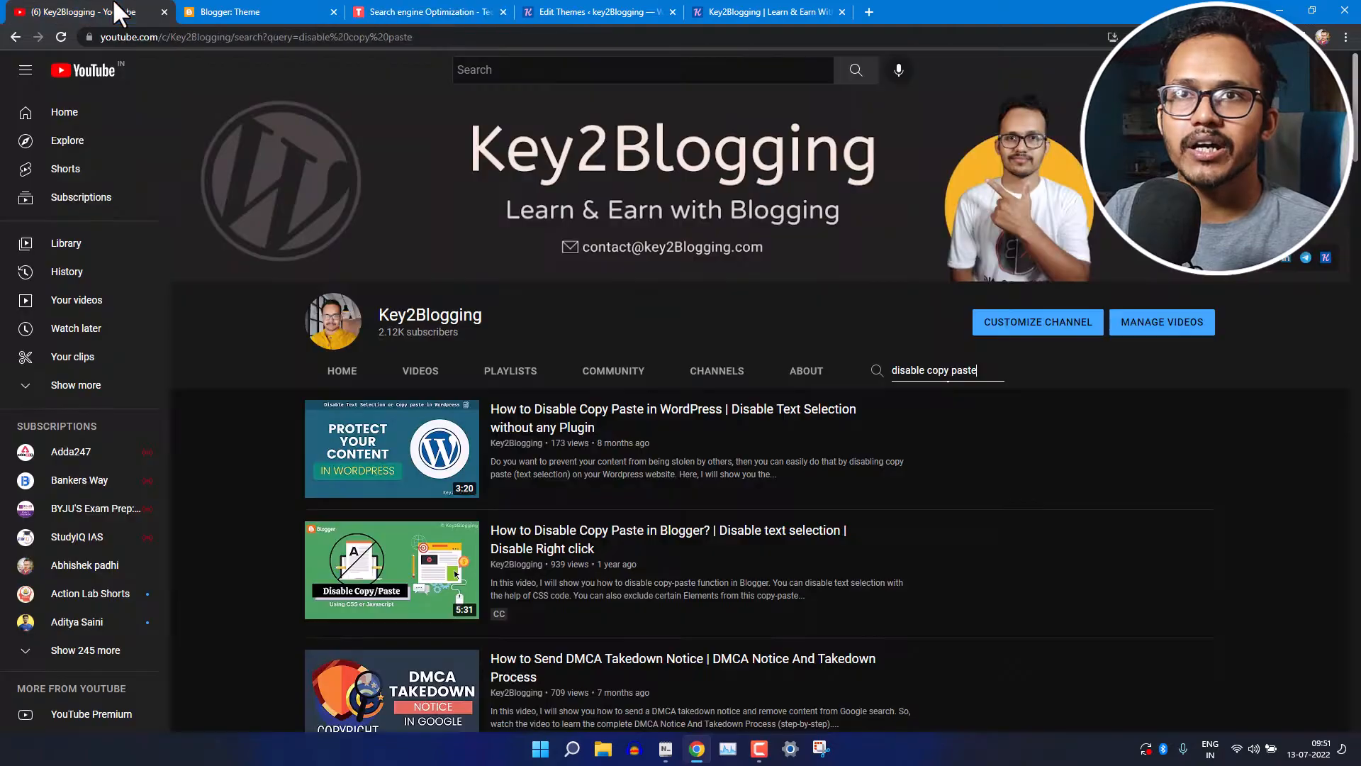